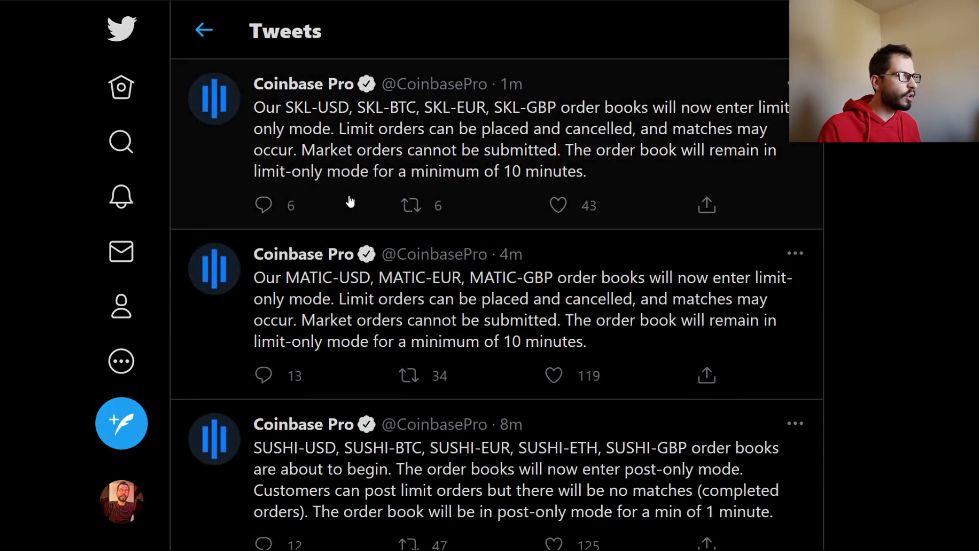
Step: Change the MATIC-USD chart interval to 5m, then to 1-minute candles
scroll("down", 3)
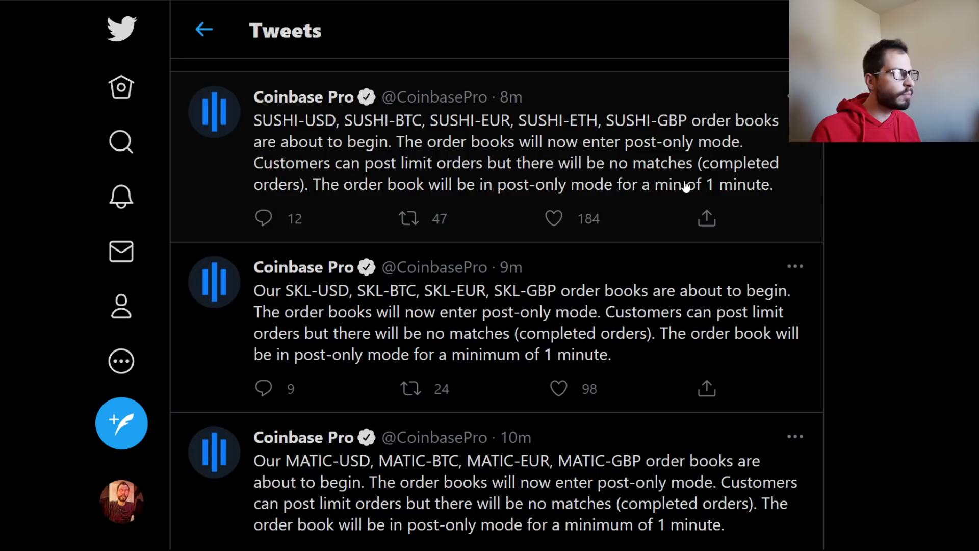
scroll("up", 3)
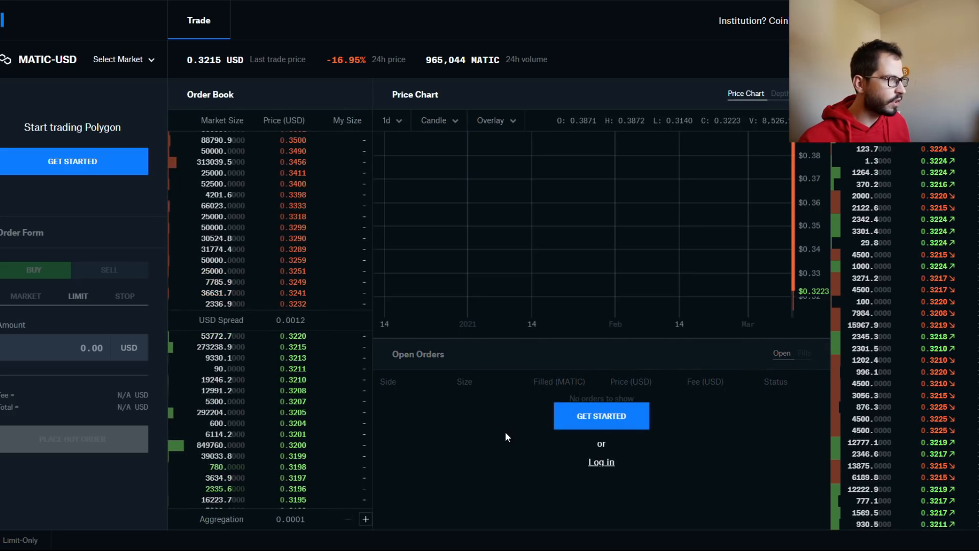
mouse_move(722, 257)
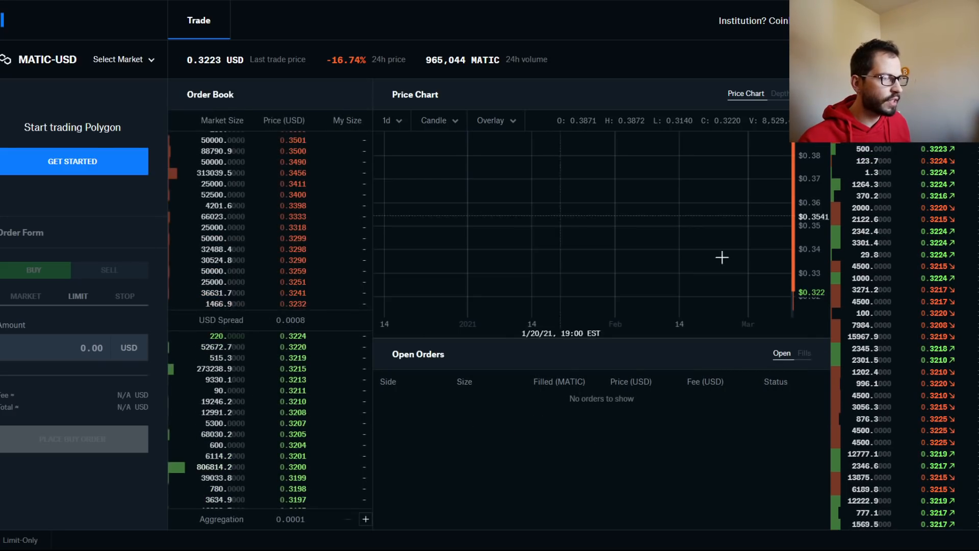
left_click(390, 120)
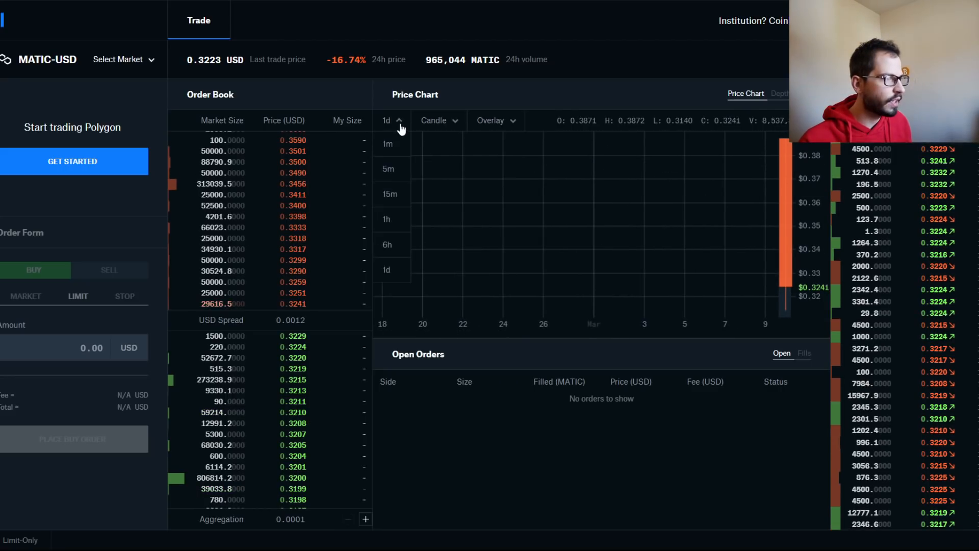
left_click(389, 168)
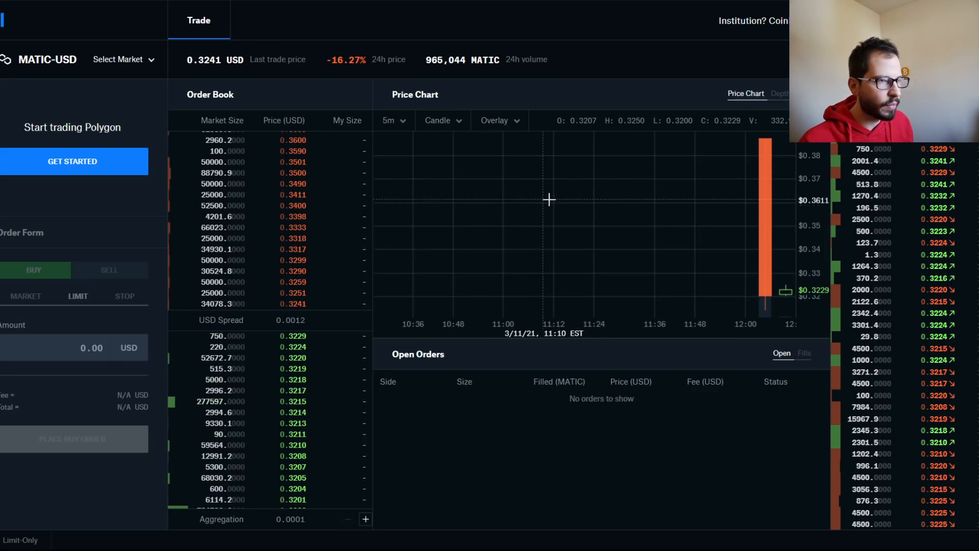
left_click(393, 121)
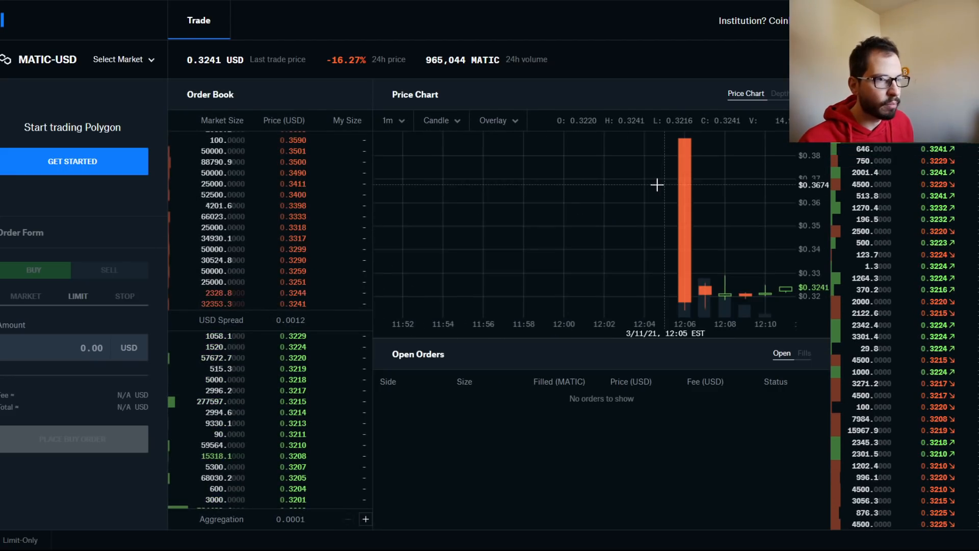
mouse_move(753, 307)
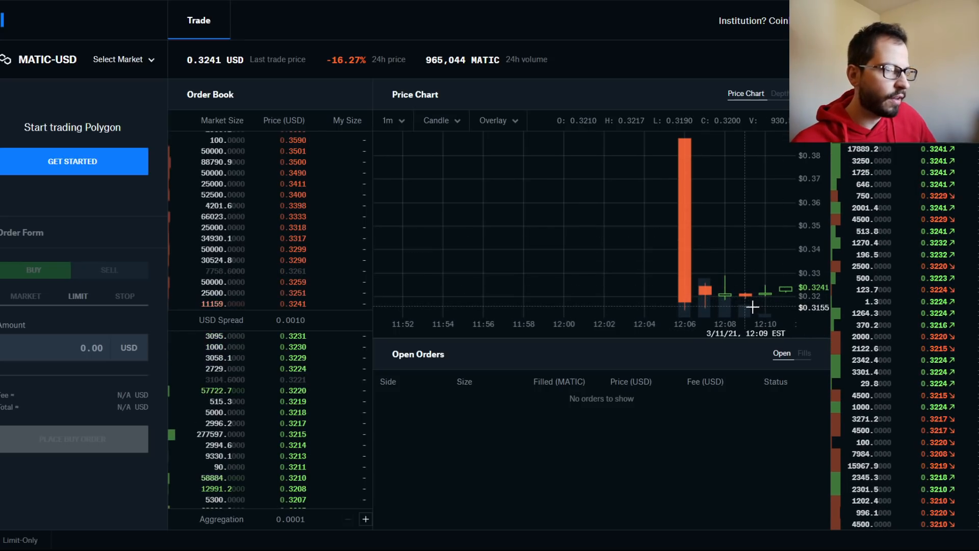
mouse_move(698, 175)
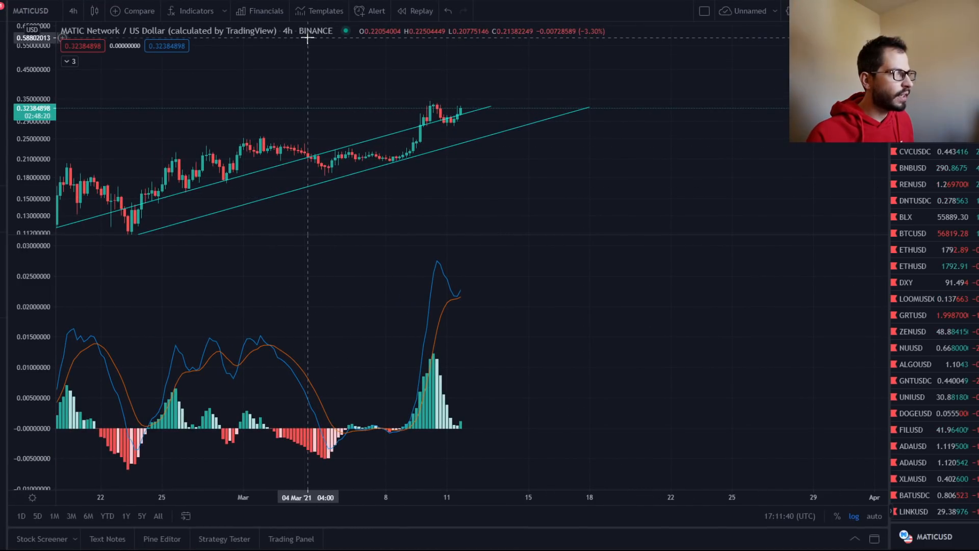
mouse_move(489, 295)
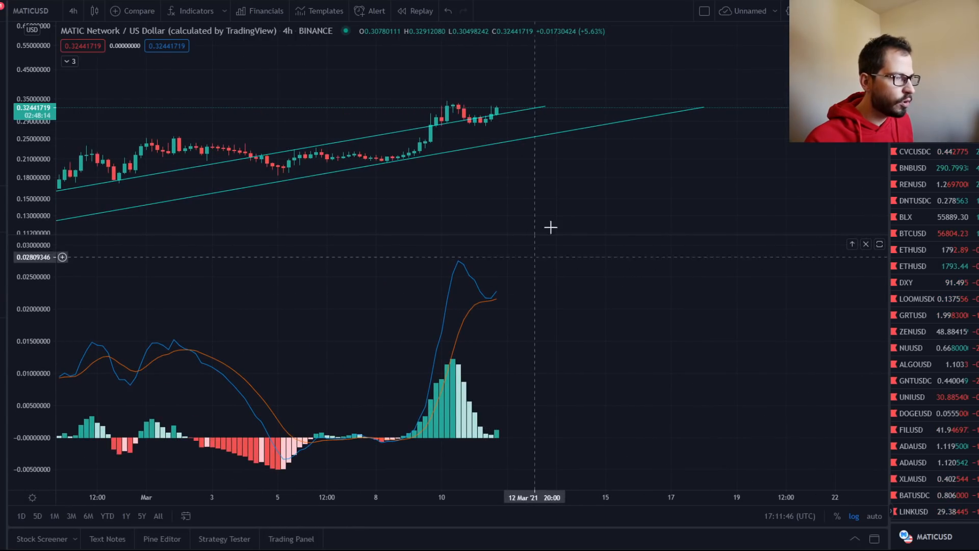
mouse_move(493, 375)
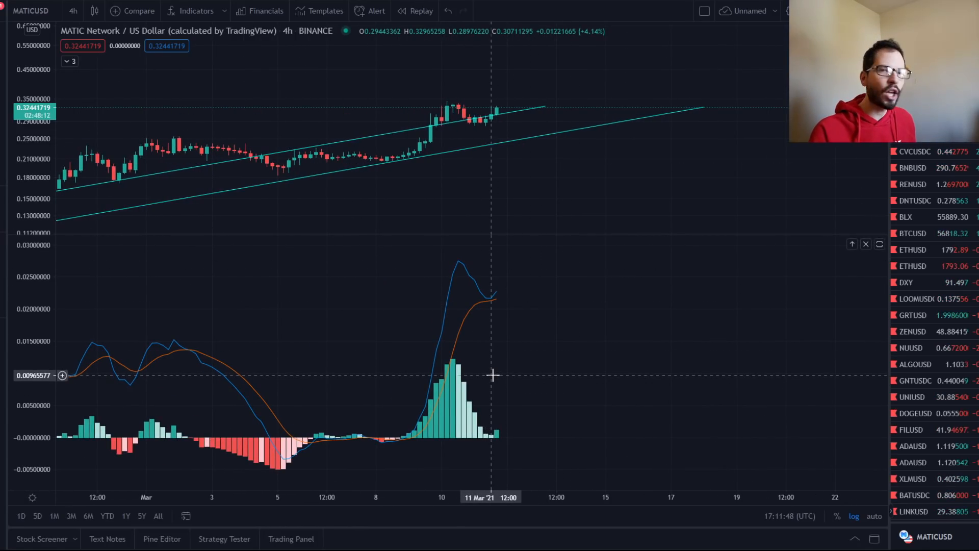
mouse_move(507, 373)
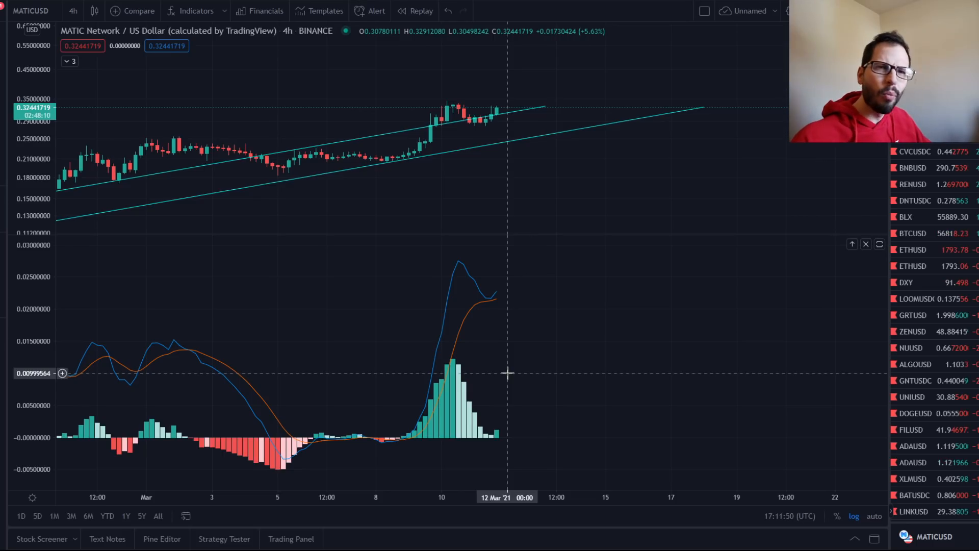
mouse_move(554, 199)
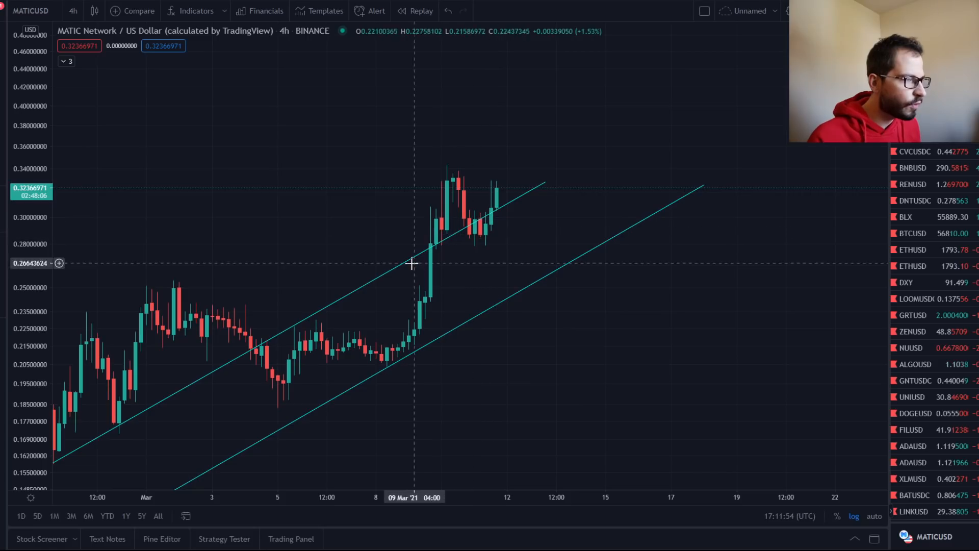
mouse_move(504, 190)
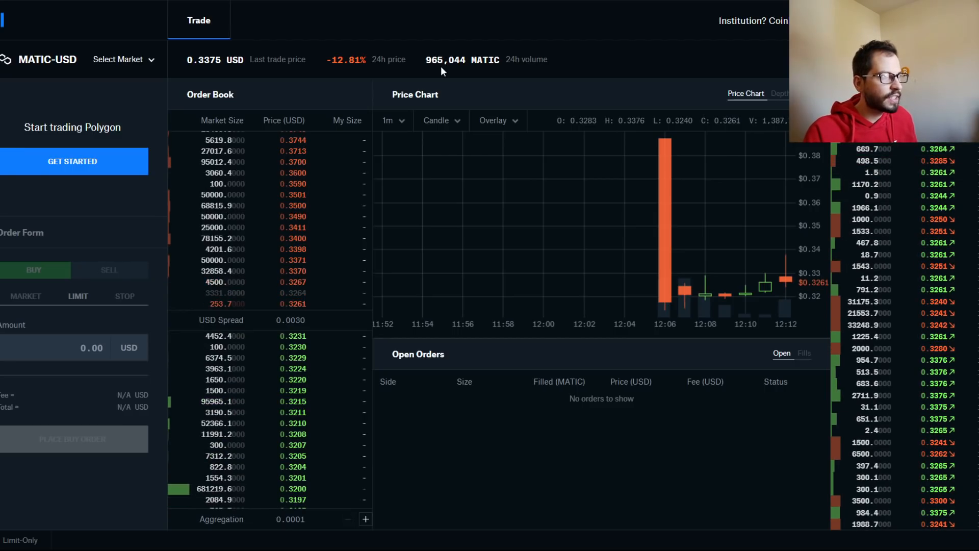
mouse_move(716, 244)
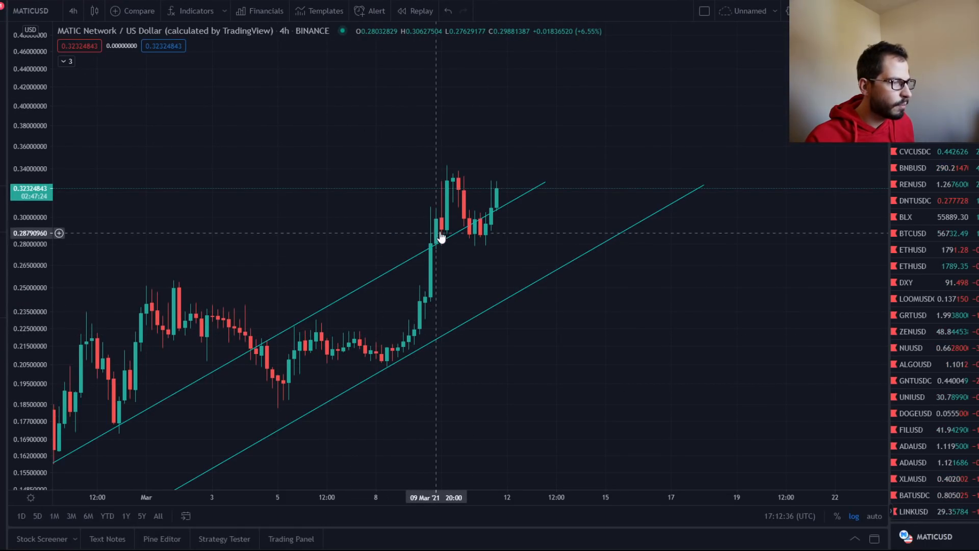
mouse_move(454, 429)
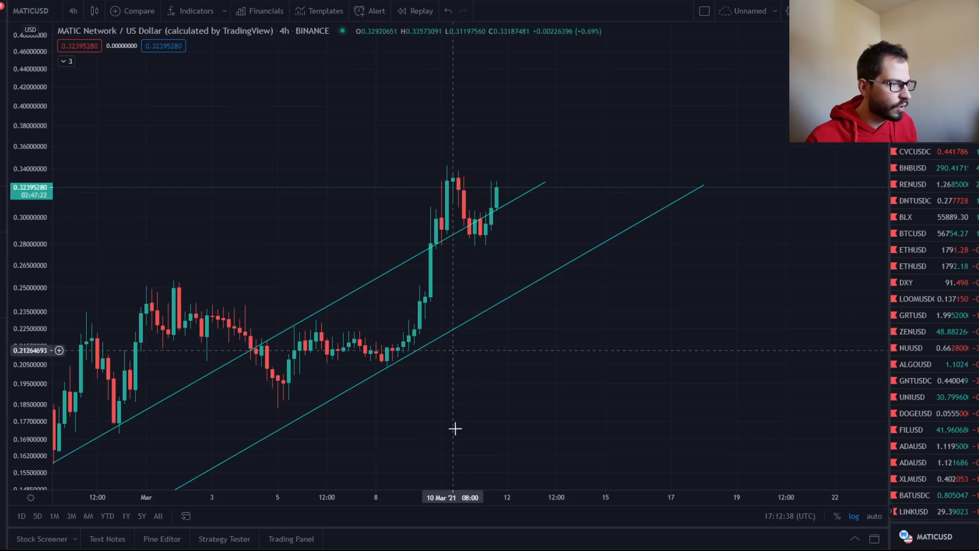
mouse_move(437, 254)
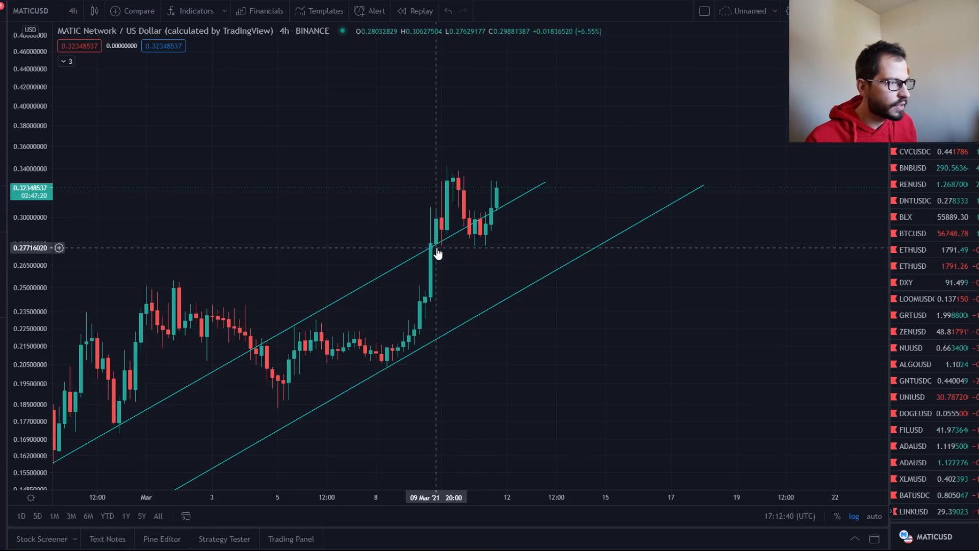
mouse_move(447, 194)
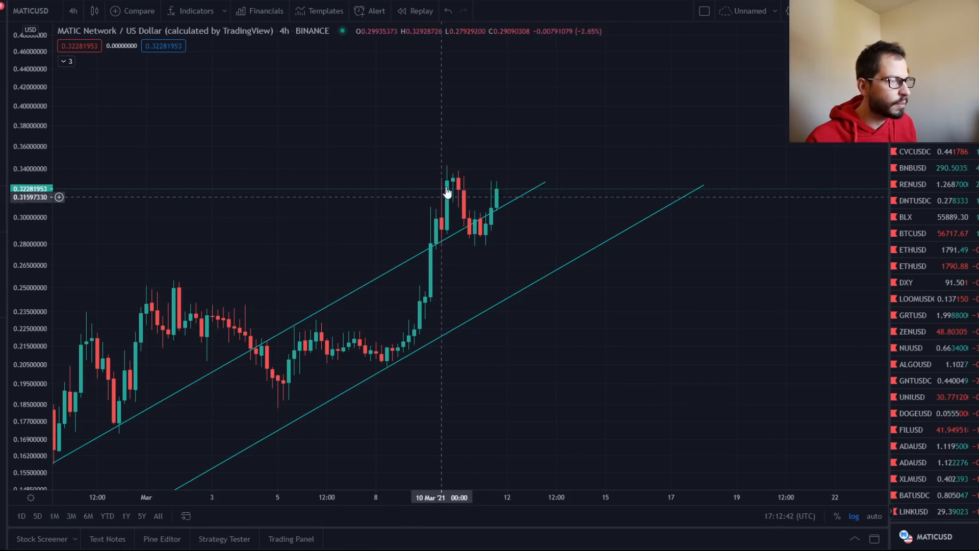
mouse_move(502, 195)
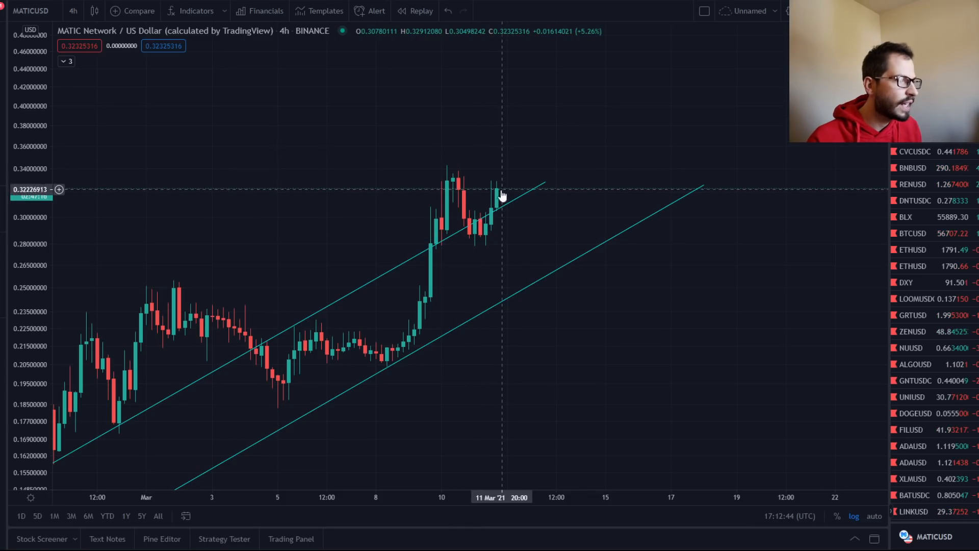
mouse_move(524, 255)
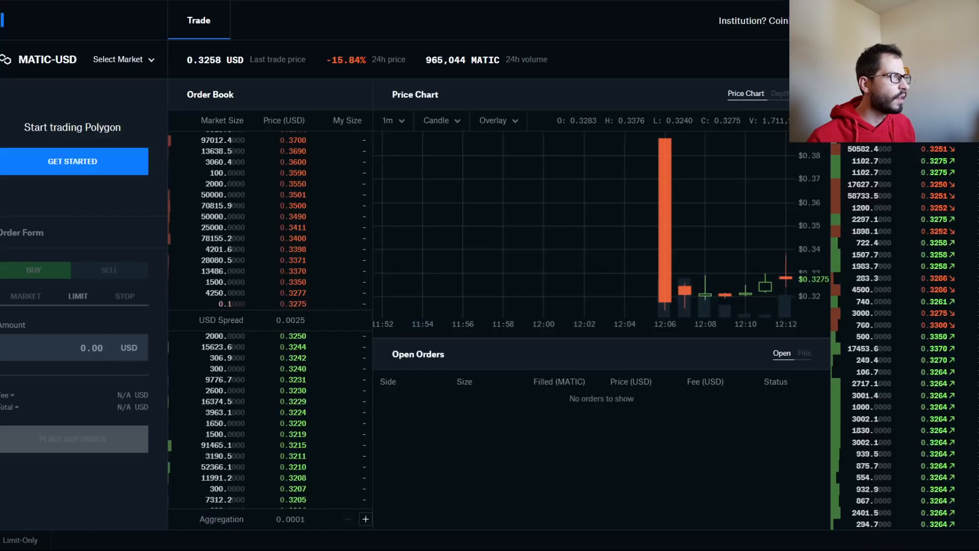
Step: Return to the Coinbase Pro tab with the MATIC-USD trade page
left_click(123, 59)
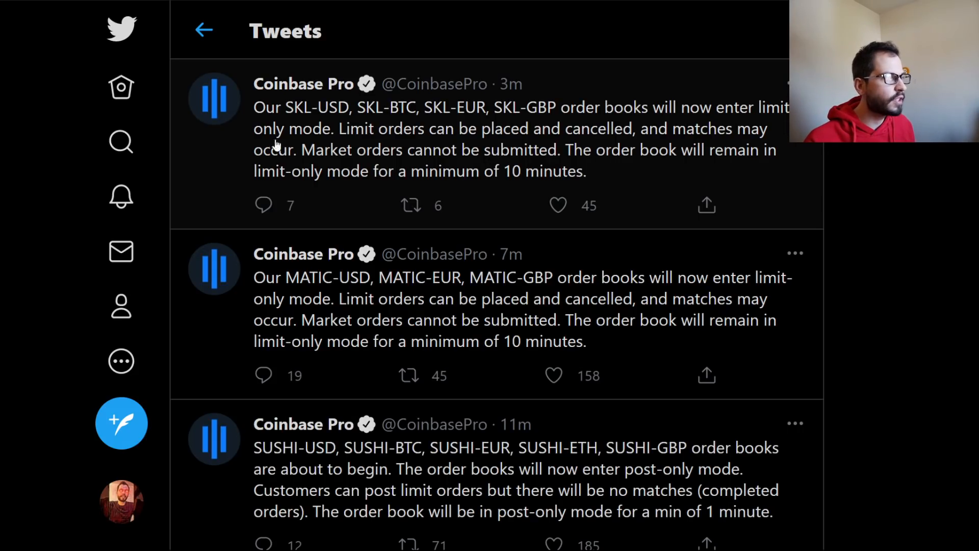
mouse_move(350, 147)
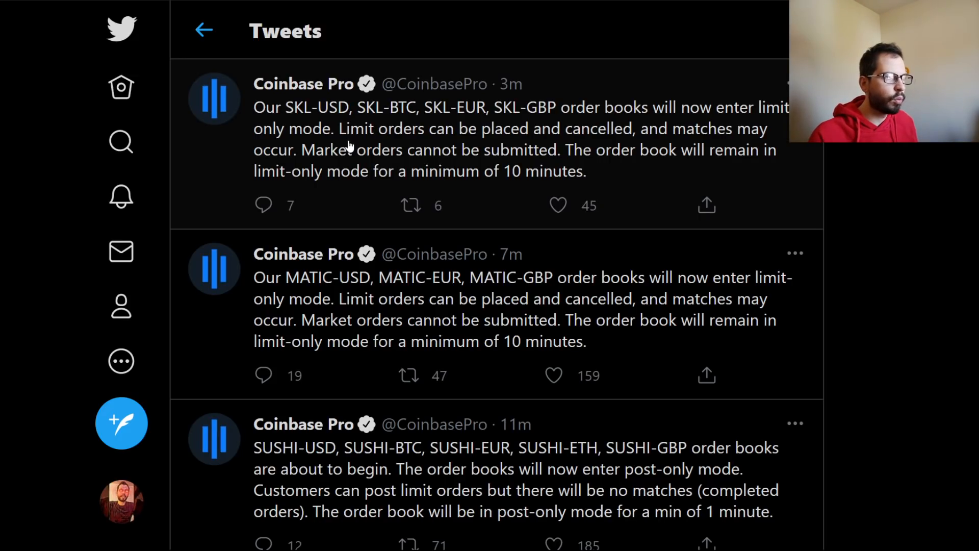
mouse_move(351, 192)
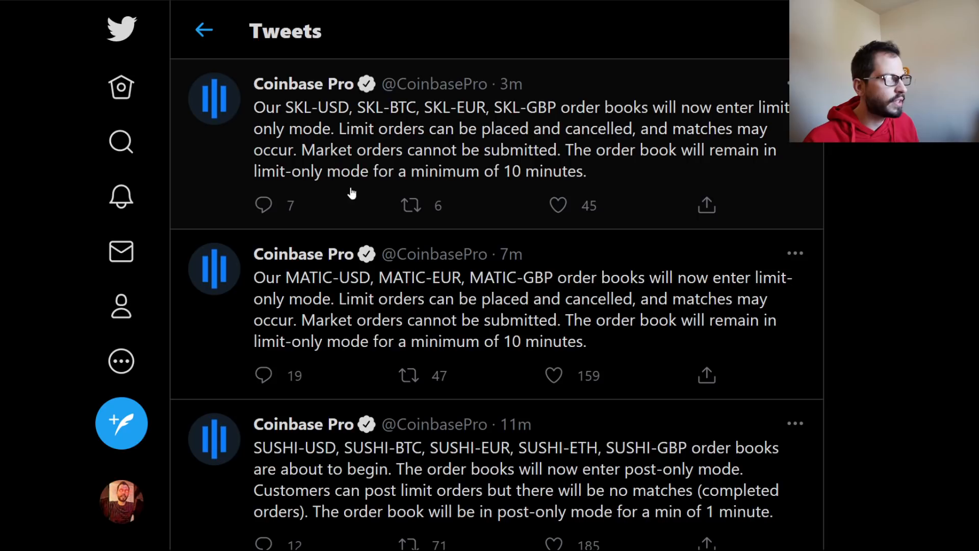
mouse_move(712, 165)
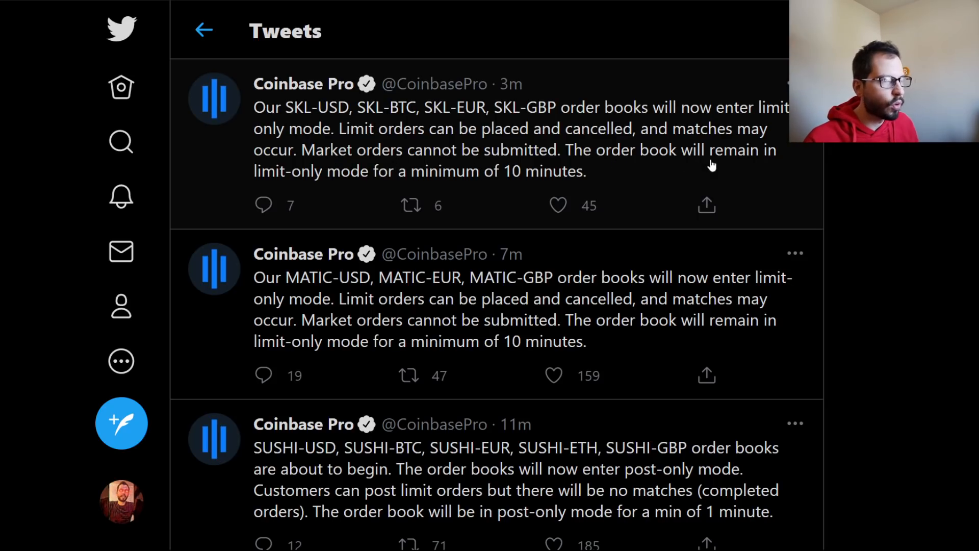
mouse_move(507, 196)
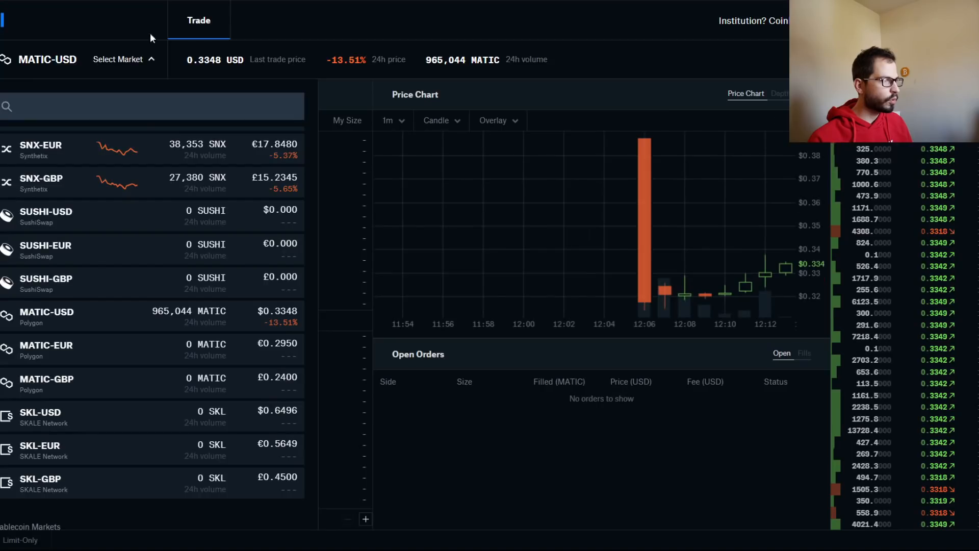
mouse_move(470, 275)
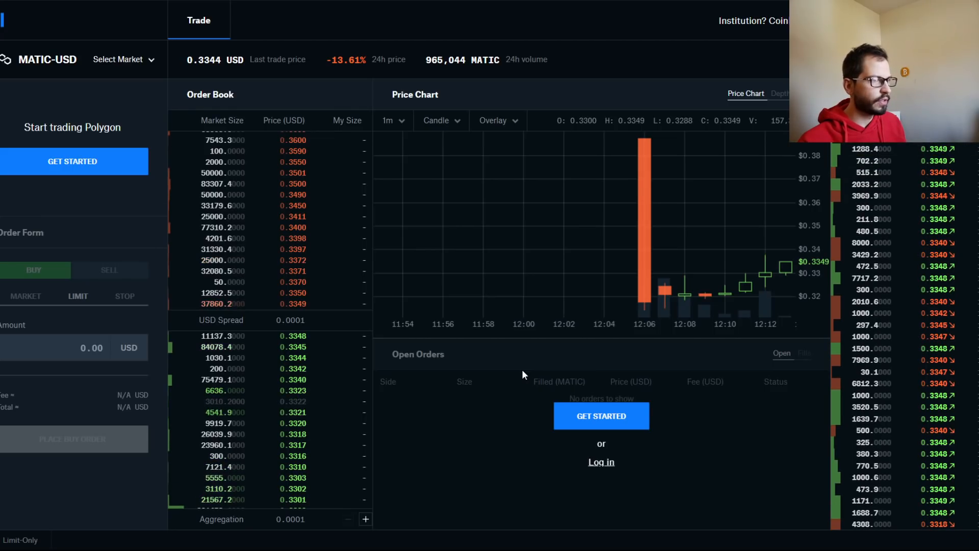
mouse_move(656, 297)
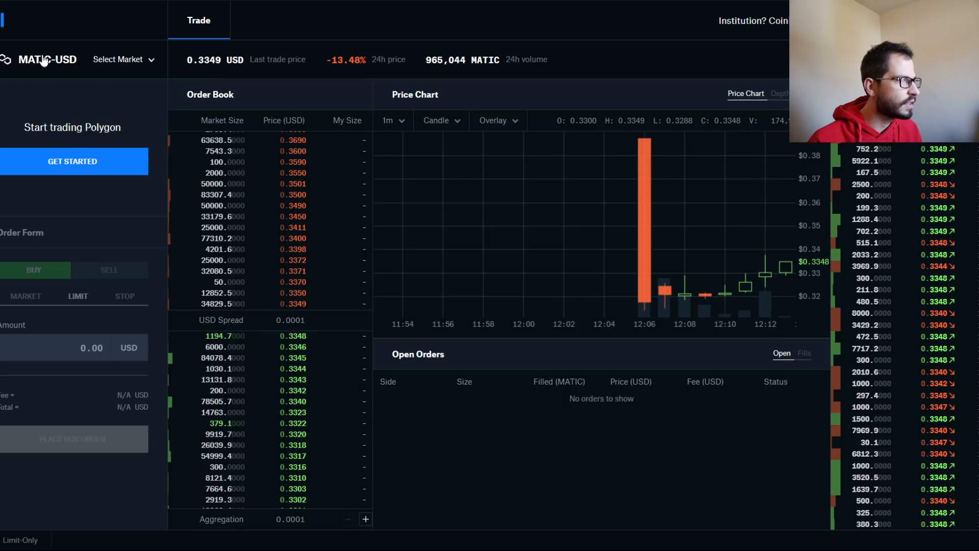
Step: Go back to the Coinbase Pro MATIC-USD trade page
left_click(123, 59)
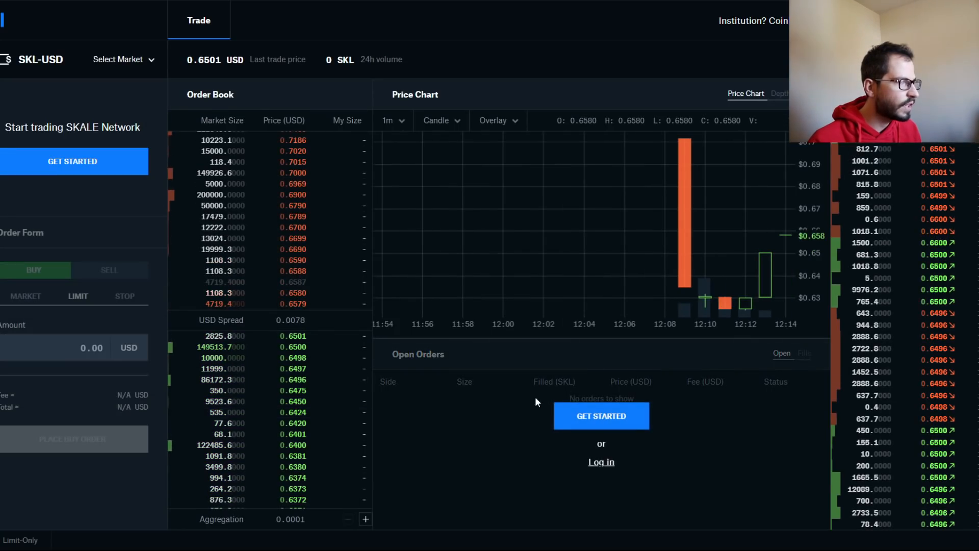
Step: Bring up the SKL-USD trade page with its order book and 1-minute chart
left_click(123, 59)
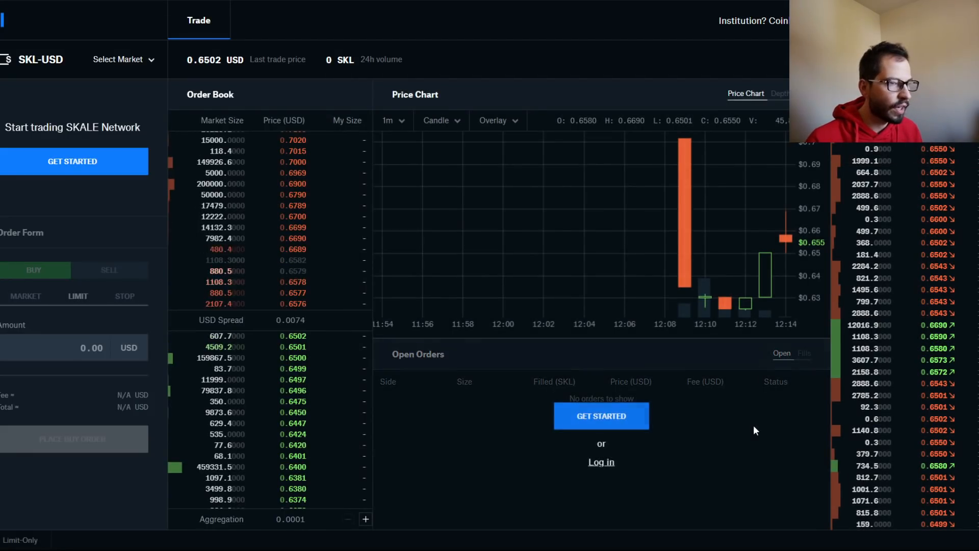
mouse_move(721, 315)
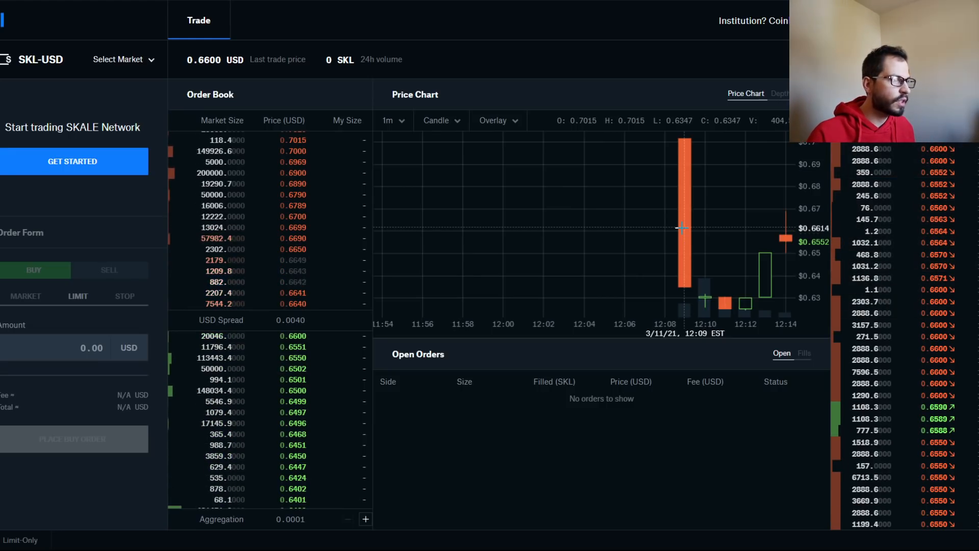
mouse_move(558, 239)
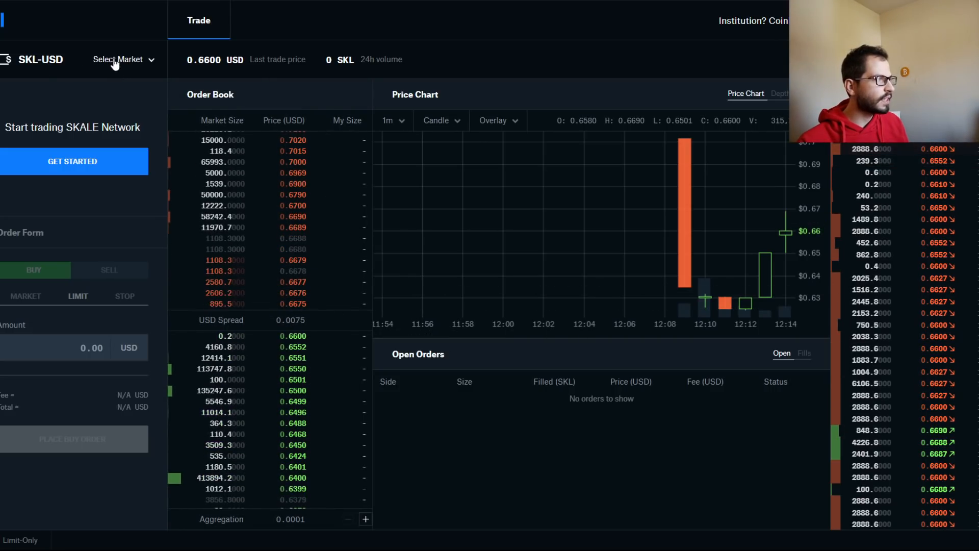
left_click(118, 60)
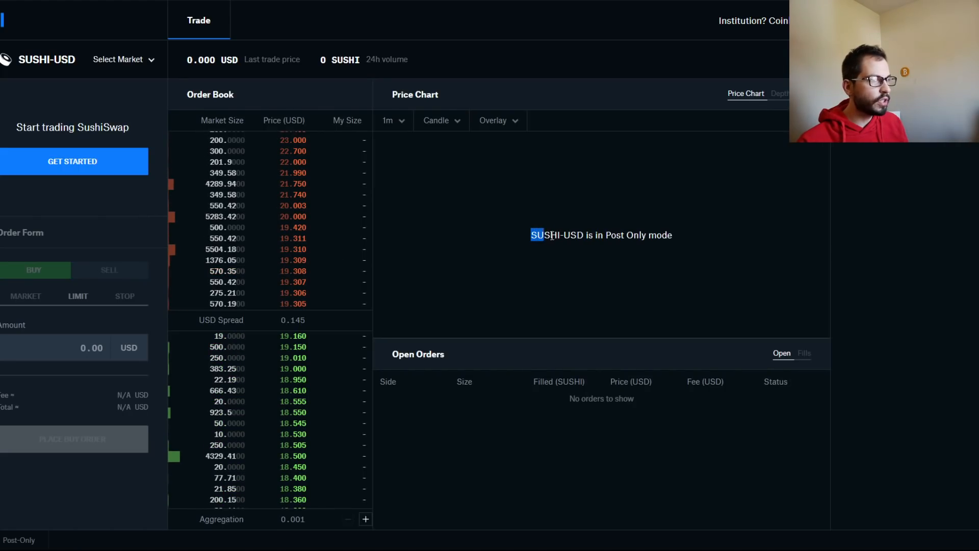
Step: View the SUSHI-EUR and SUSHI-GBP markets, then return to SKL-USD
left_click(123, 59)
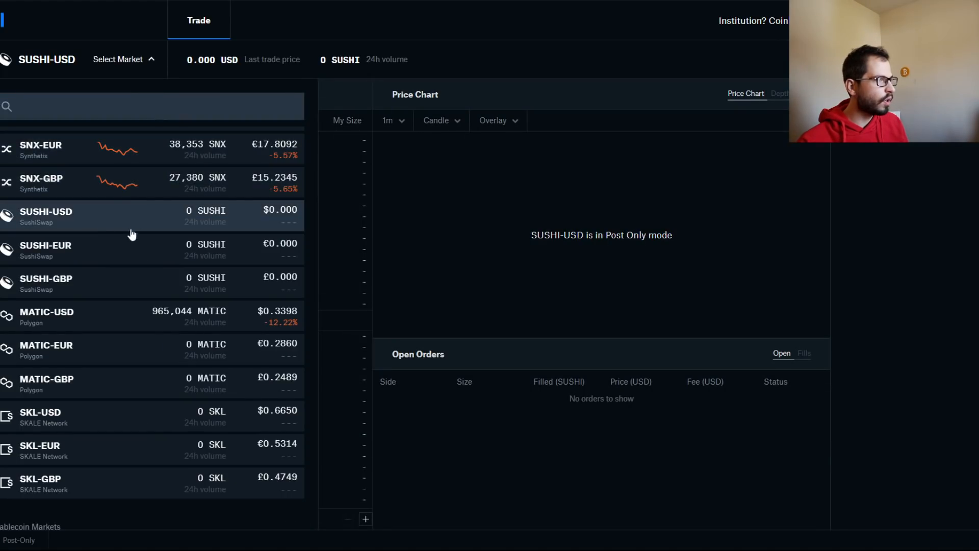
left_click(45, 248)
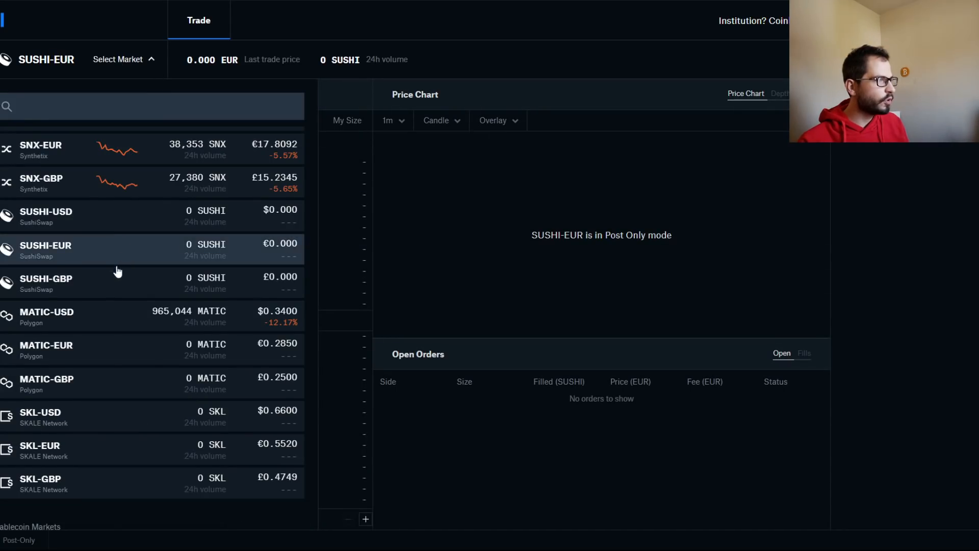
left_click(46, 282)
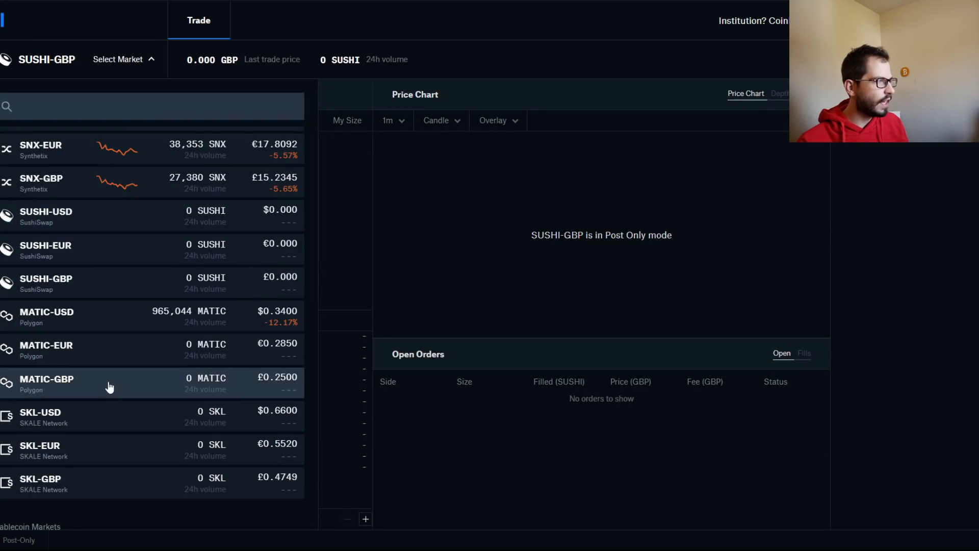
mouse_move(128, 419)
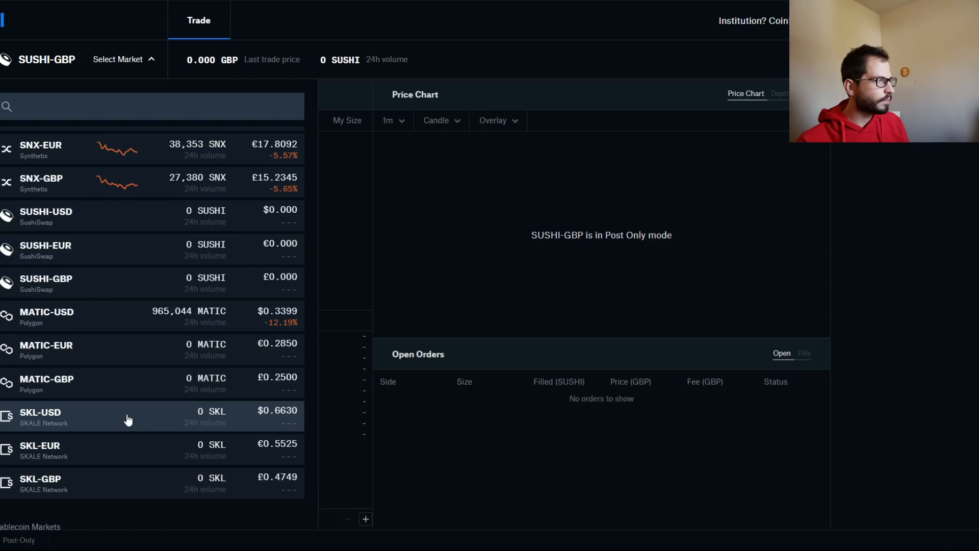
left_click(39, 415)
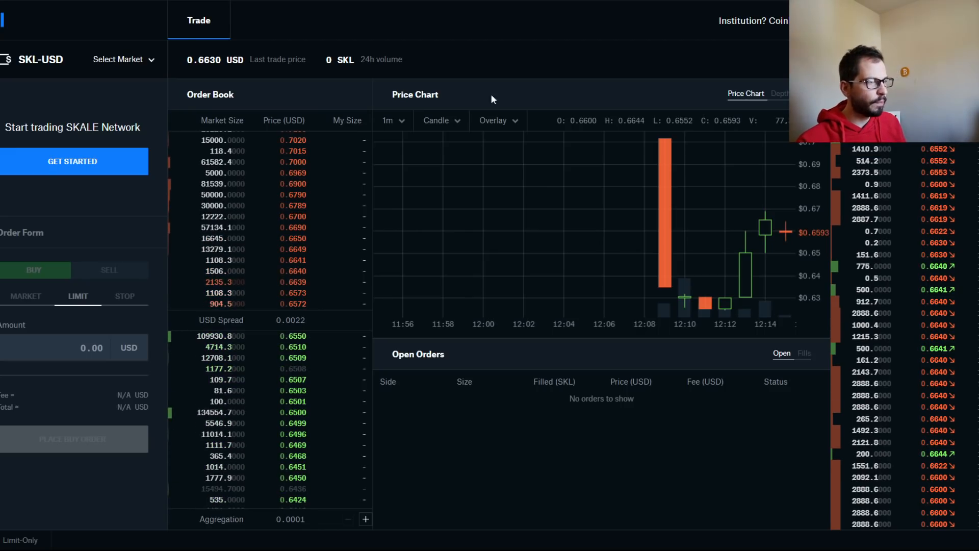
mouse_move(478, 190)
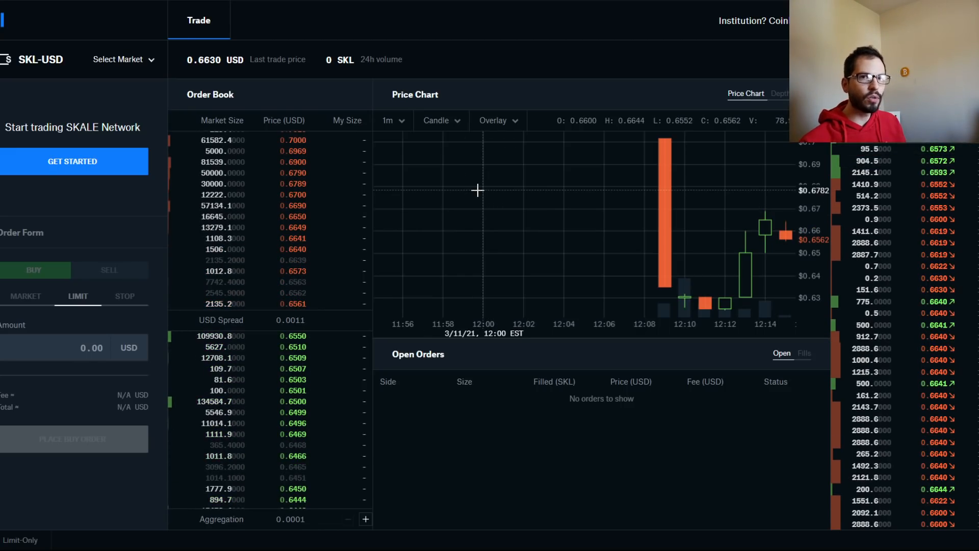
Step: Switch to the SUSHI-USD market, still in post-only mode with an empty chart
left_click(123, 60)
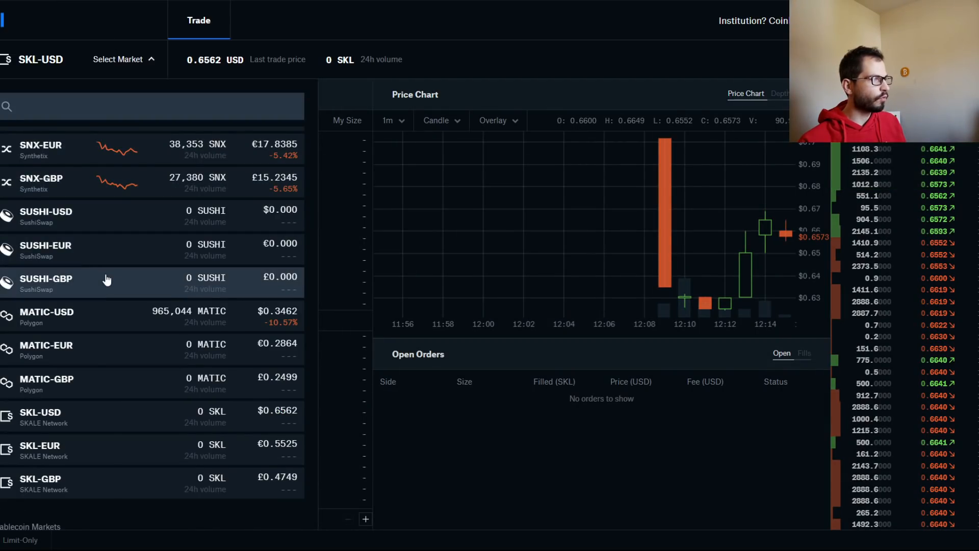
left_click(47, 211)
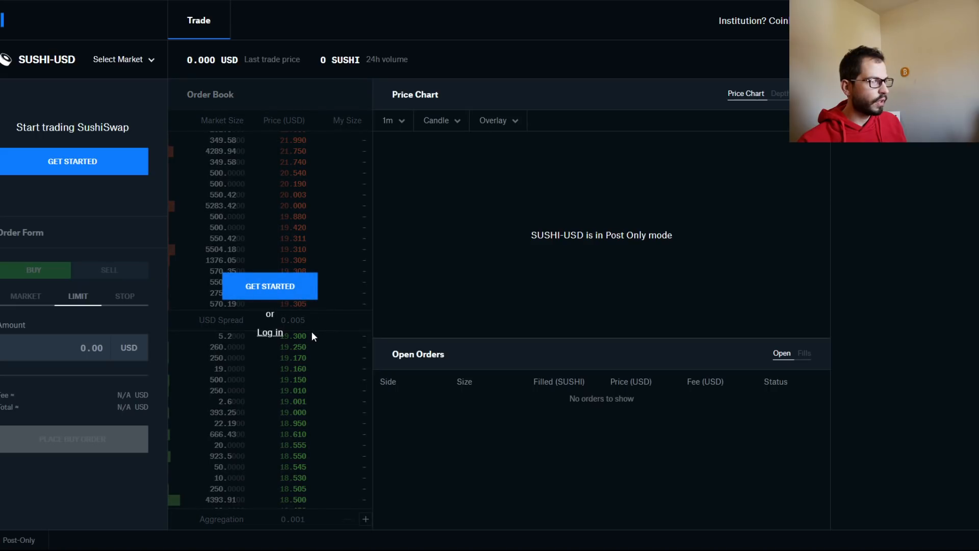
mouse_move(328, 397)
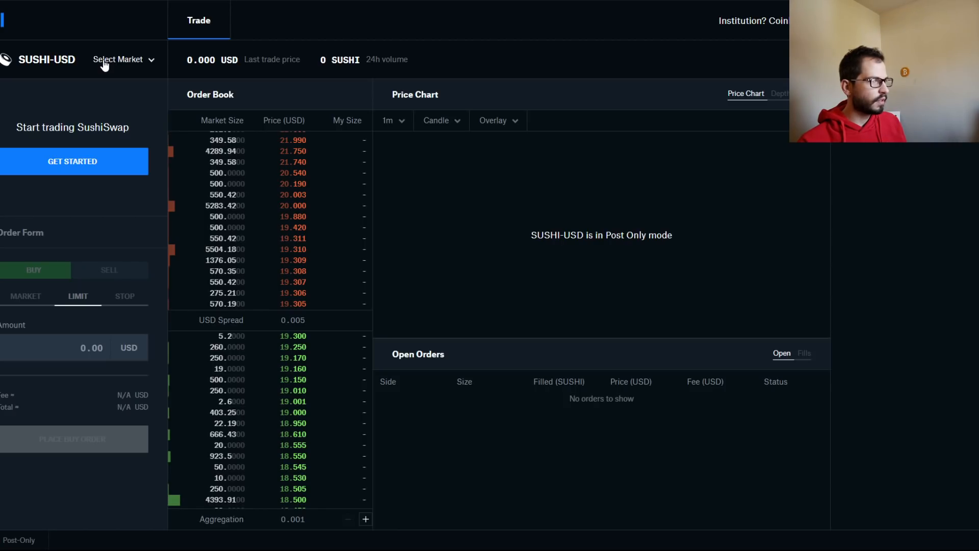
left_click(123, 59)
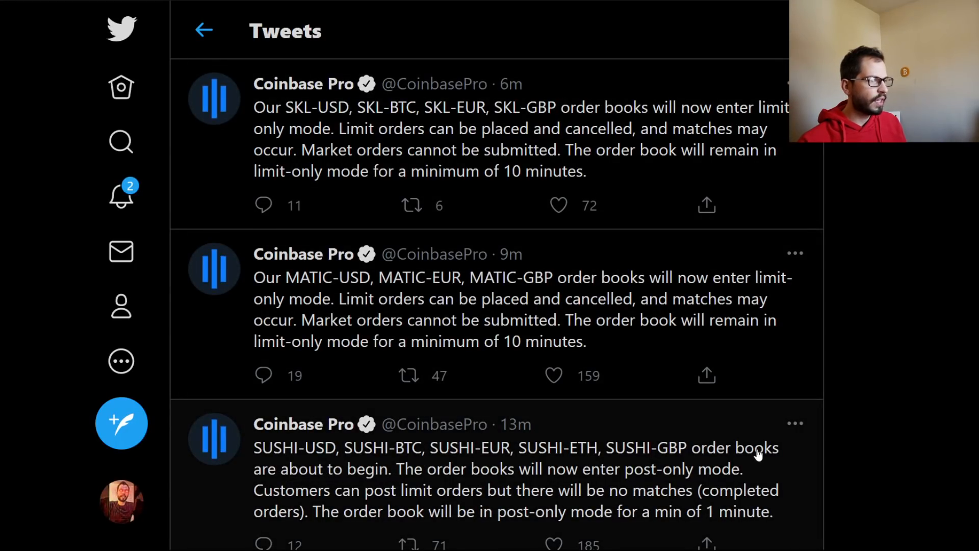
left_click(410, 376)
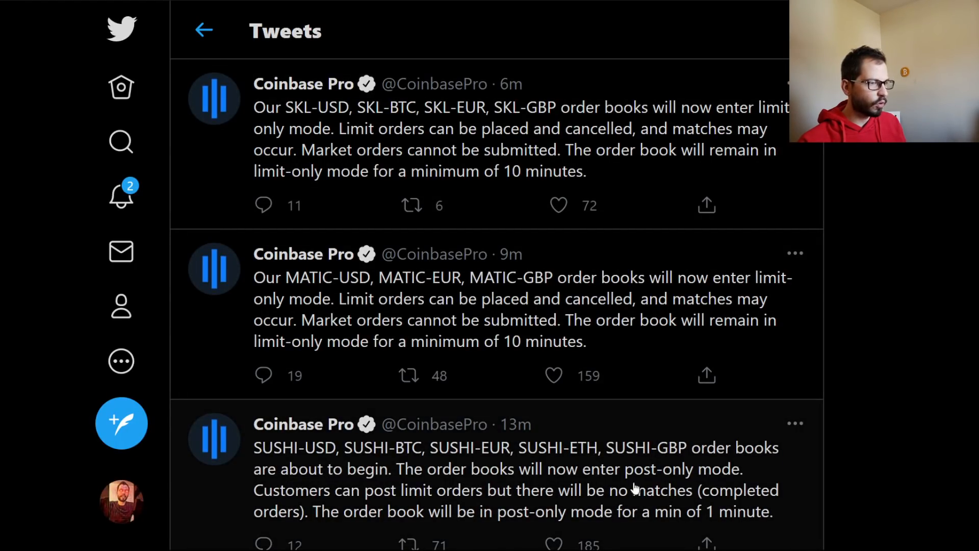
scroll("down", 3)
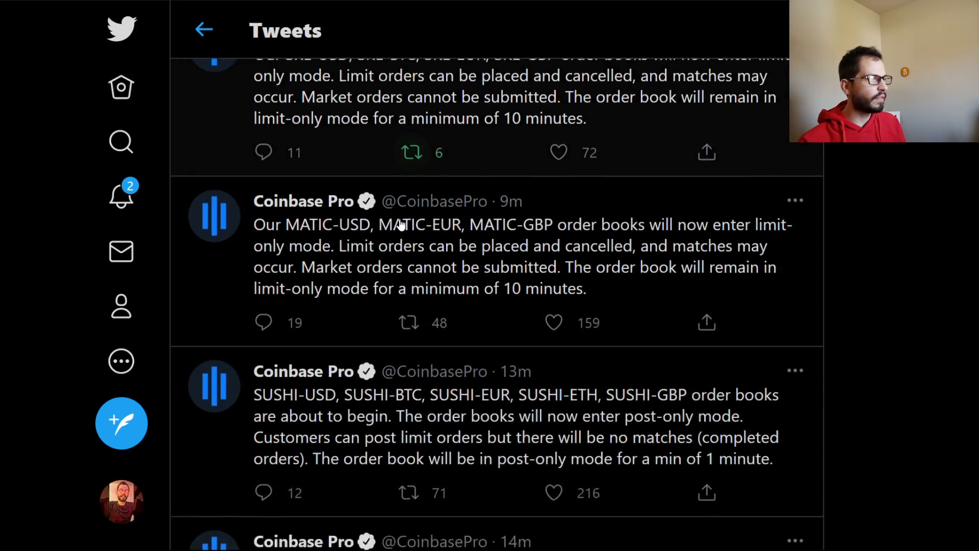
scroll("up", 3)
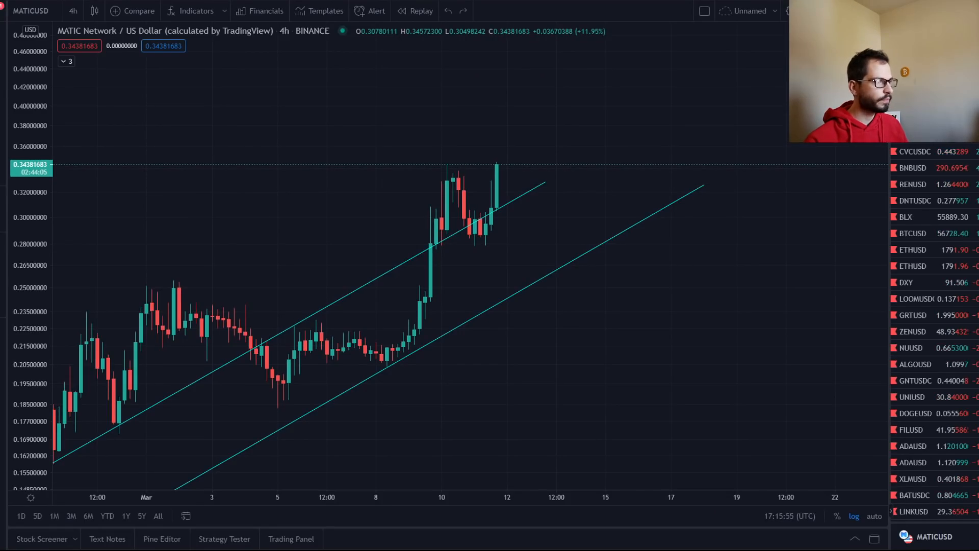
mouse_move(538, 181)
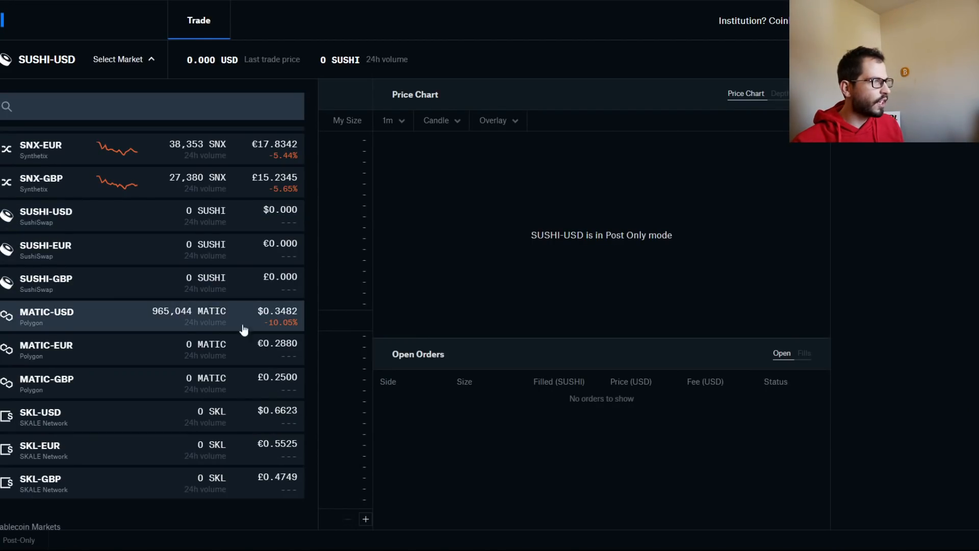
left_click(46, 315)
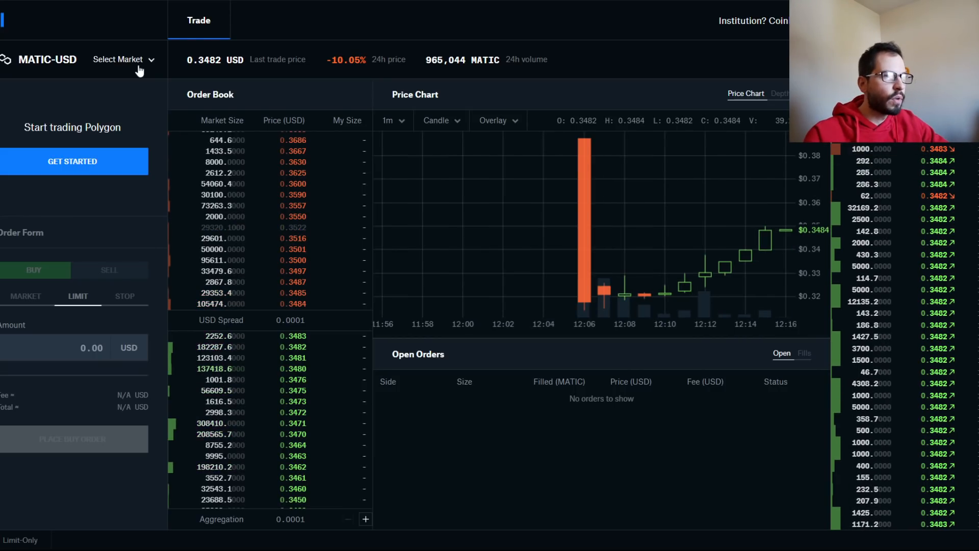
left_click(123, 59)
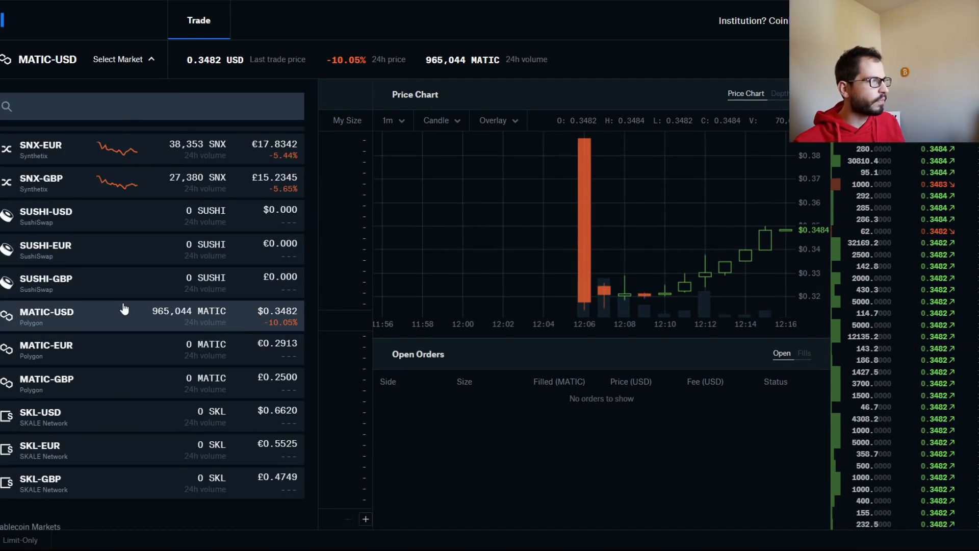
mouse_move(154, 414)
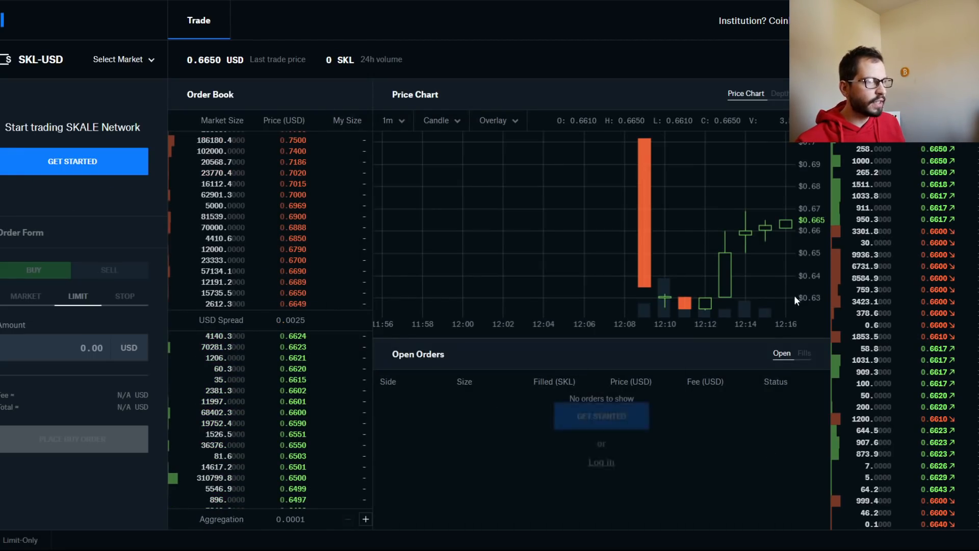
mouse_move(735, 242)
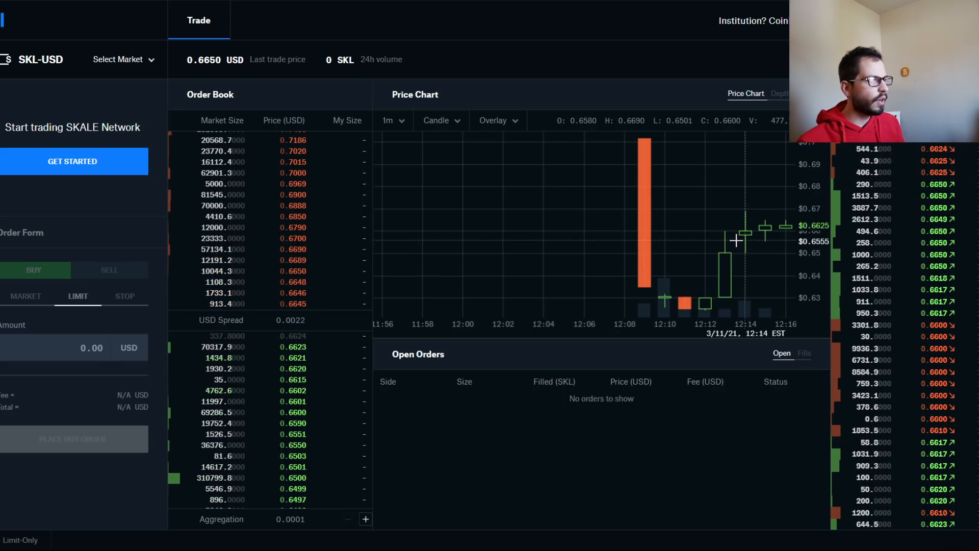
left_click(123, 59)
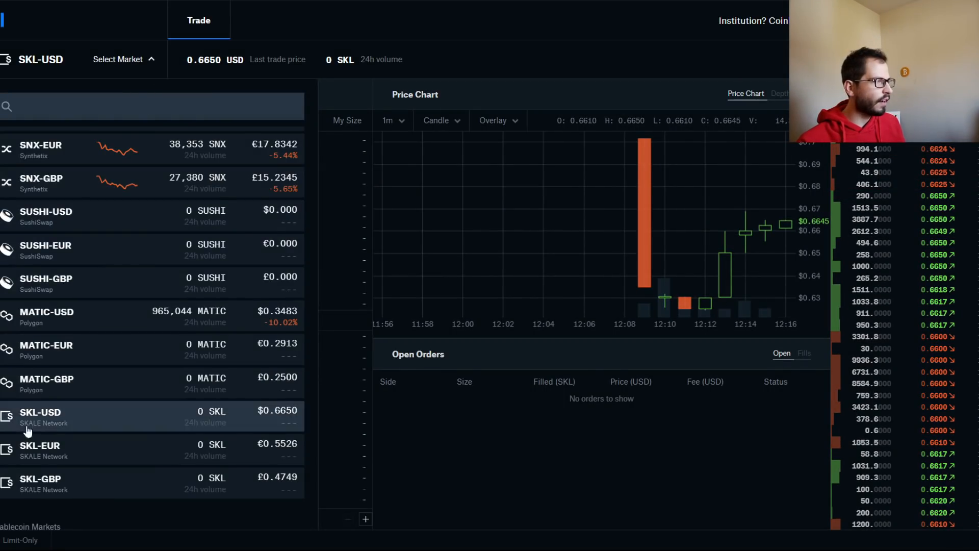
mouse_move(294, 248)
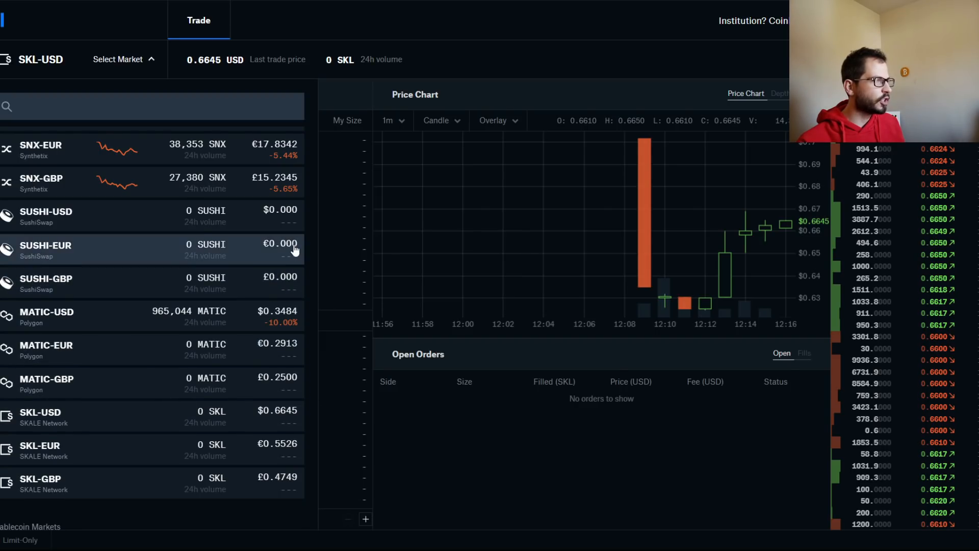
mouse_move(307, 166)
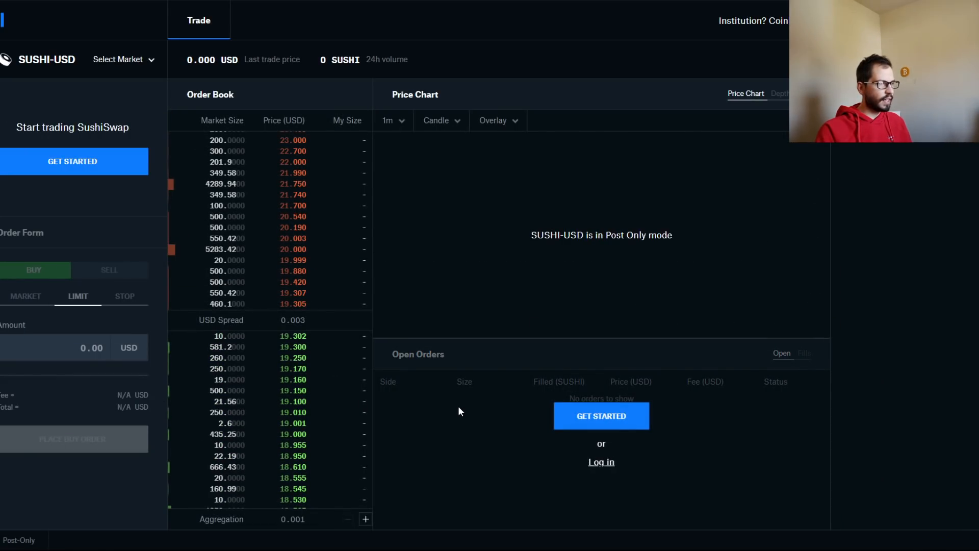
mouse_move(576, 433)
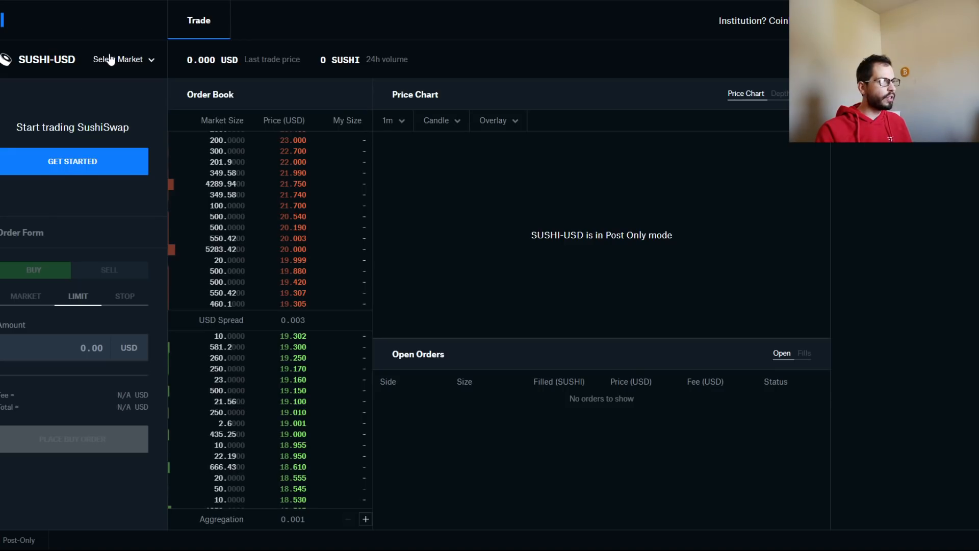
Step: Choose SKL-USD from the market list to view it in limit-only mode
left_click(123, 59)
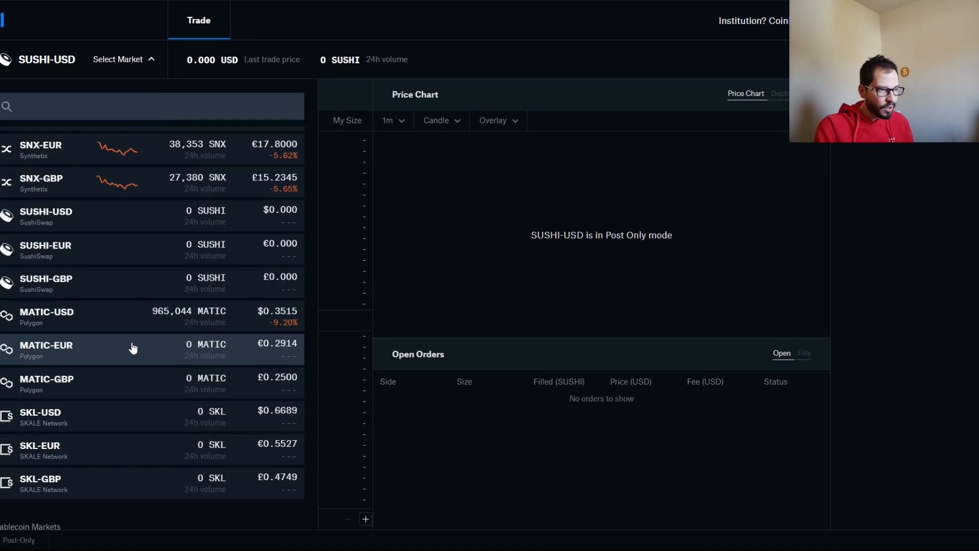
mouse_move(183, 412)
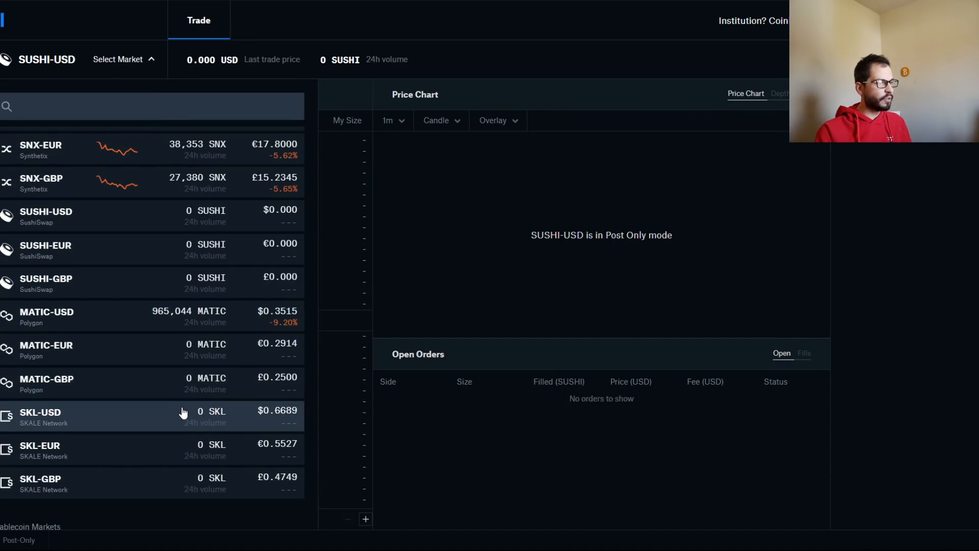
left_click(41, 415)
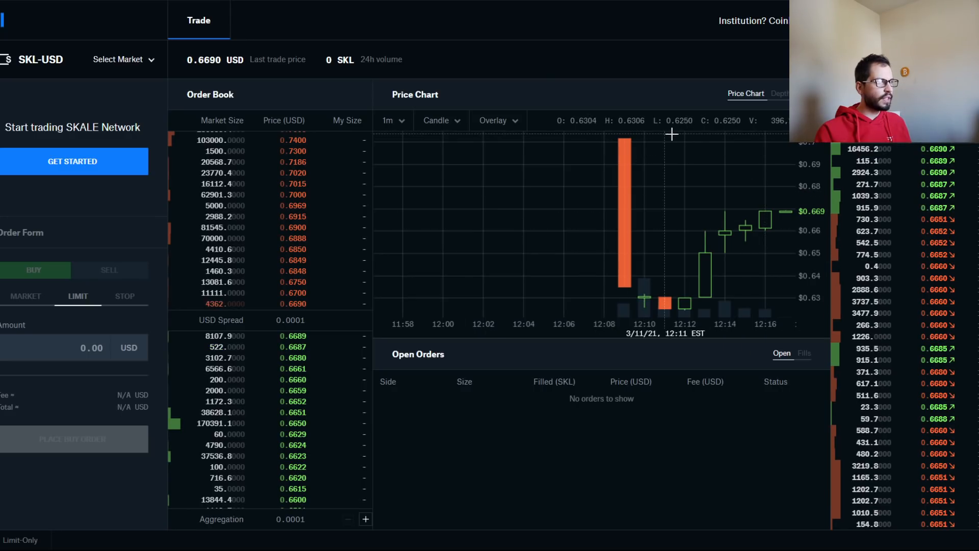
left_click(118, 59)
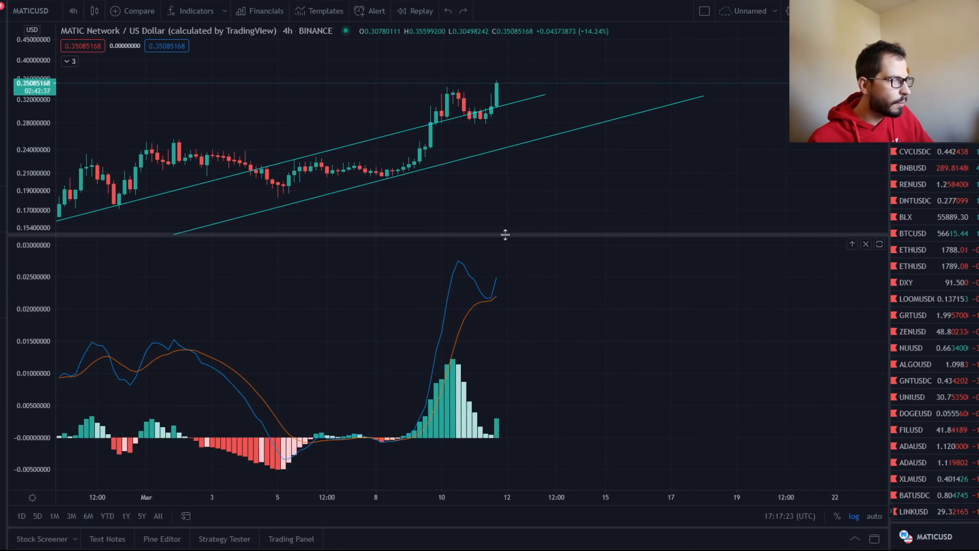
mouse_move(544, 319)
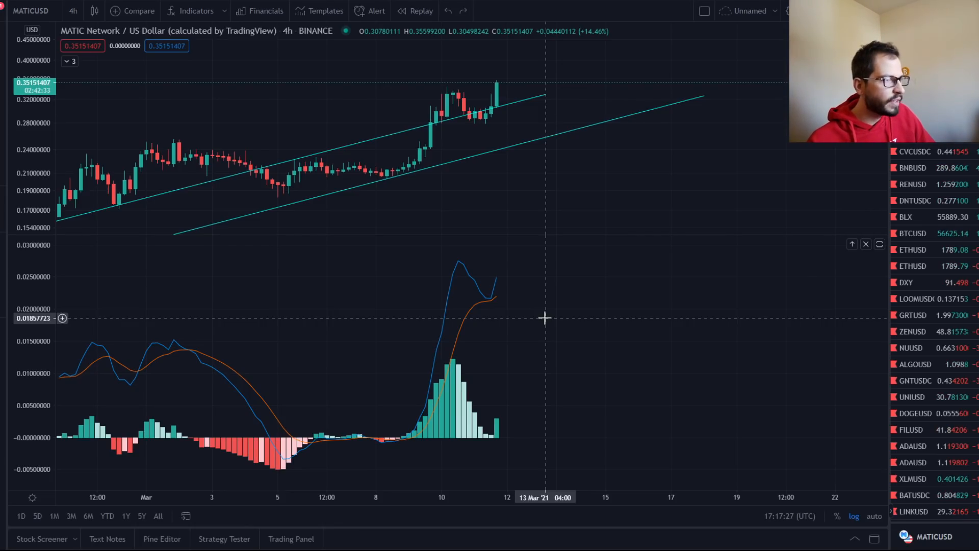
mouse_move(448, 306)
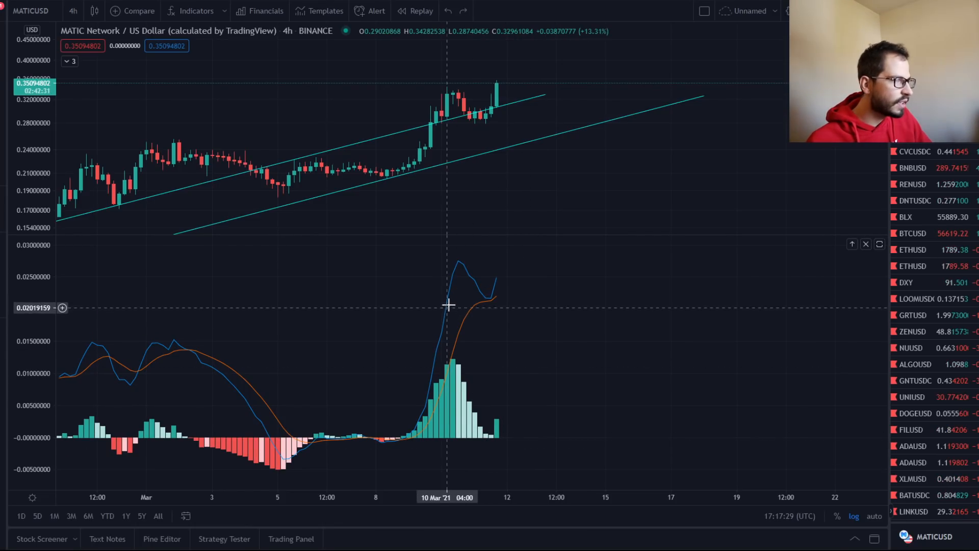
mouse_move(525, 276)
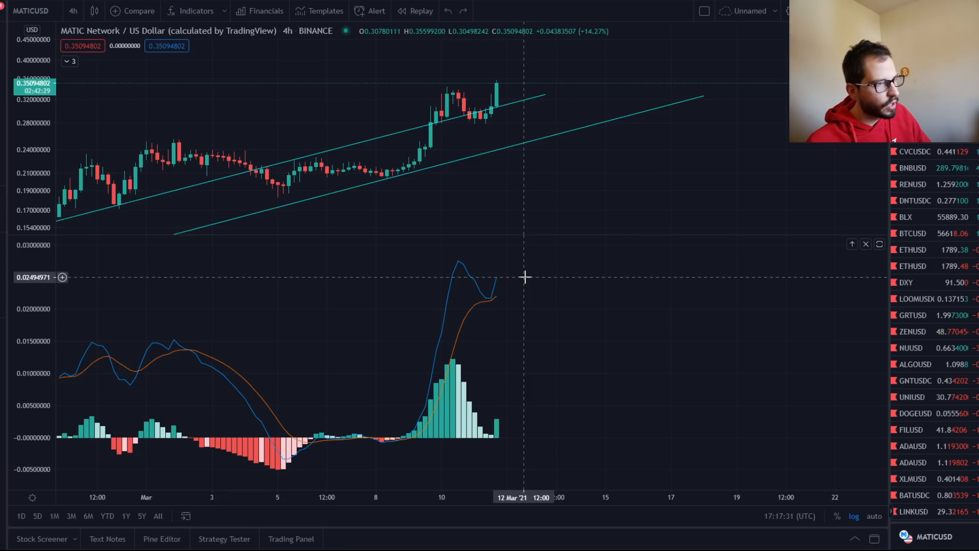